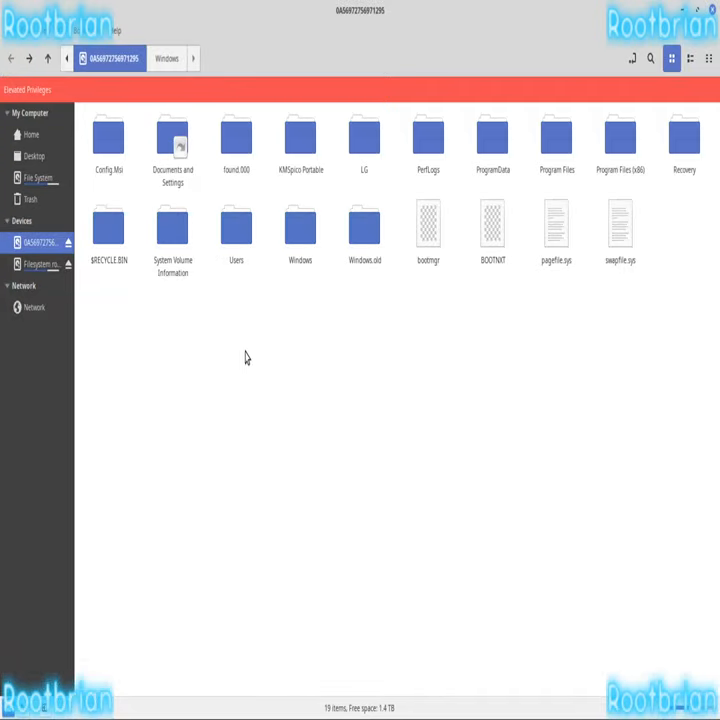
{"action": "mouse_move", "coordinate": [240, 388]}
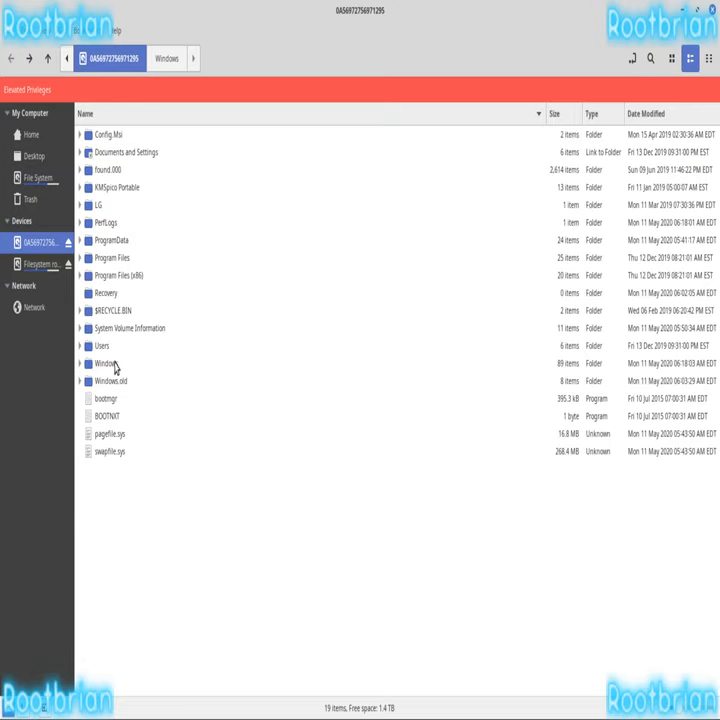
Step: Browse into the Users folder and return to the drive's top-level folder
{"action": "double_click", "coordinate": [100, 344]}
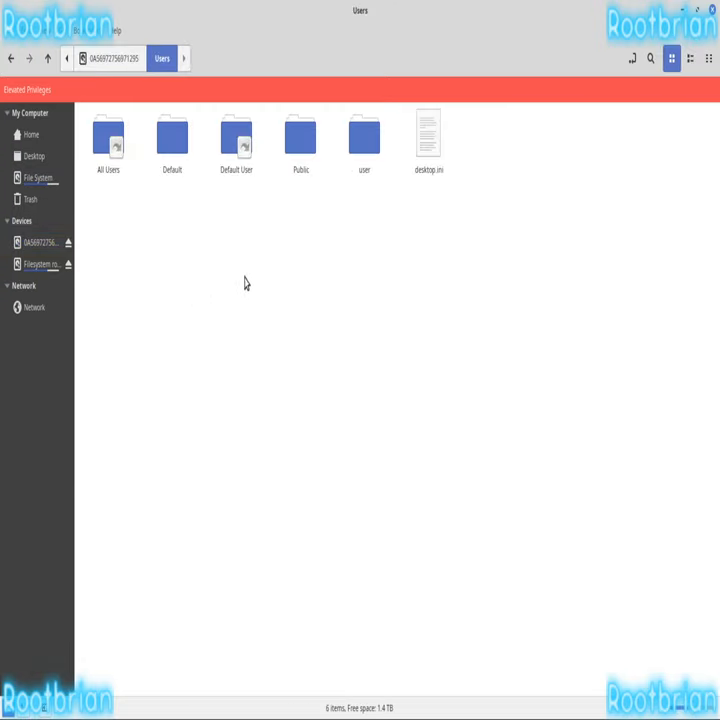
{"action": "double_click", "coordinate": [364, 136]}
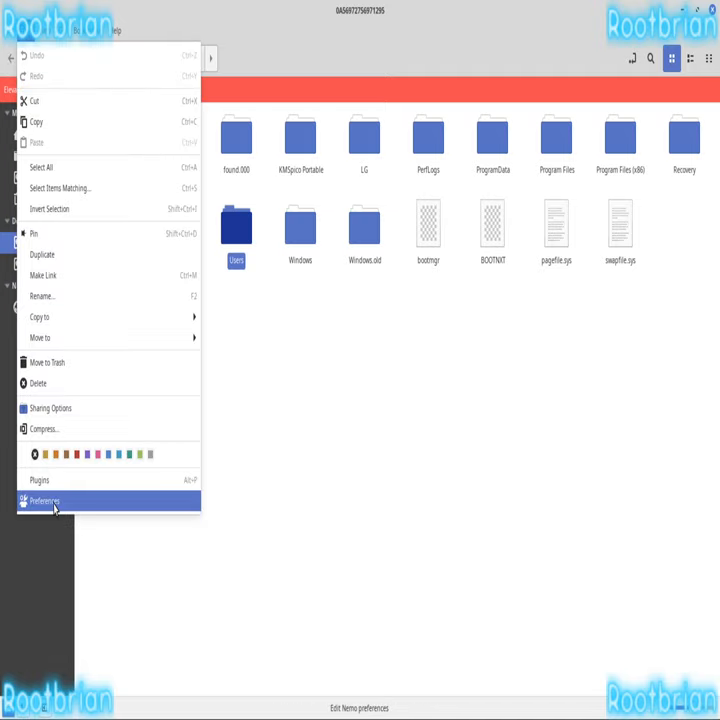
Step: Set new folders to open in List View by default via Preferences
{"action": "left_click", "coordinate": [44, 500]}
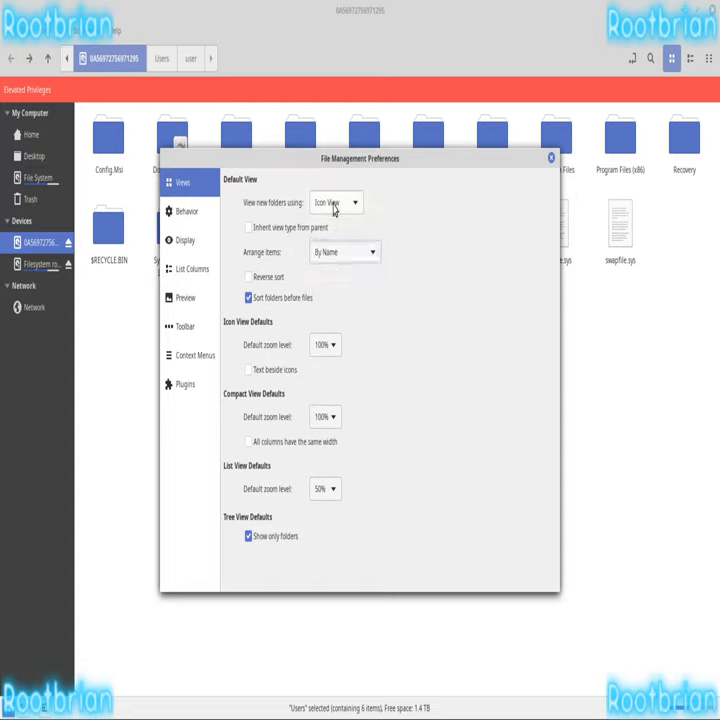
{"action": "left_click", "coordinate": [336, 202]}
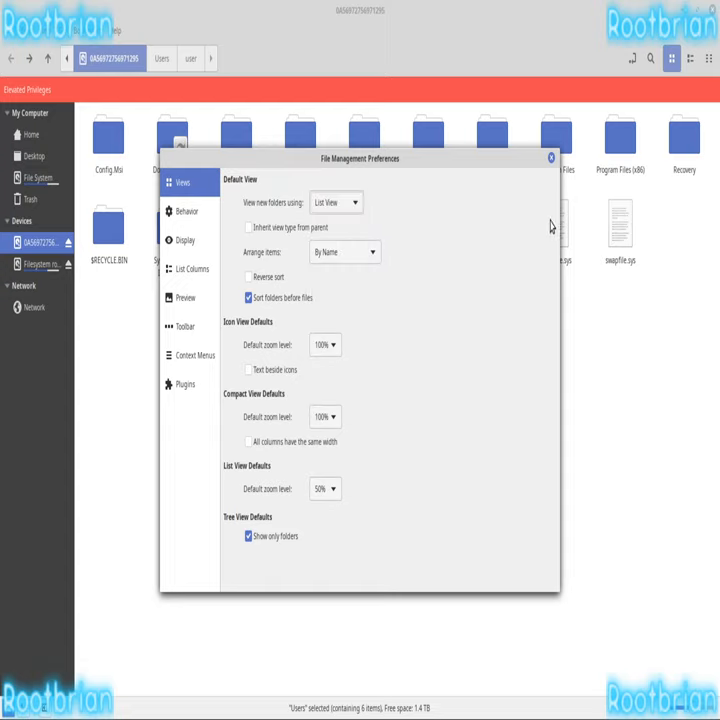
{"action": "left_click", "coordinate": [552, 158]}
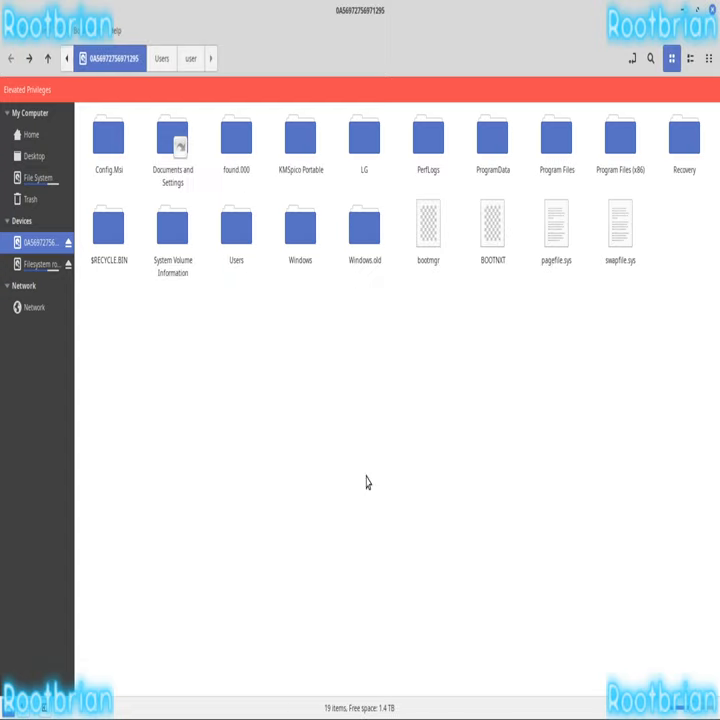
Step: Show the drive root as a detailed list and peek into Program Files
{"action": "left_click", "coordinate": [688, 58]}
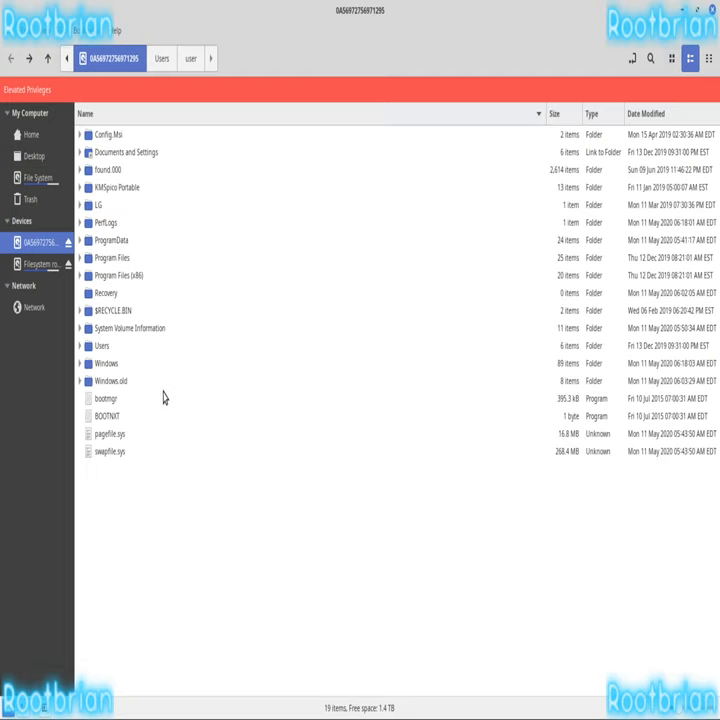
{"action": "double_click", "coordinate": [112, 258]}
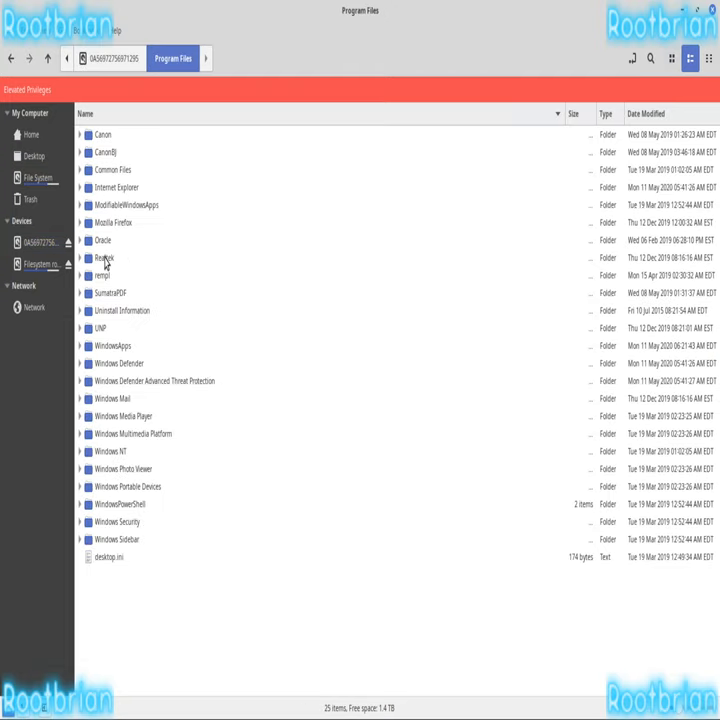
{"action": "left_click", "coordinate": [40, 242]}
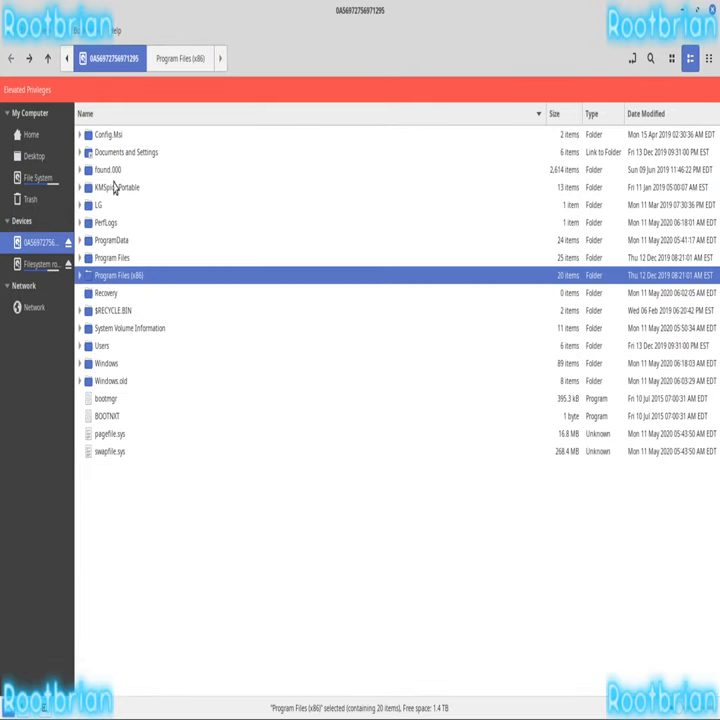
Step: Browse Documents and Settings into the user's Application Data folder and back
{"action": "double_click", "coordinate": [124, 152]}
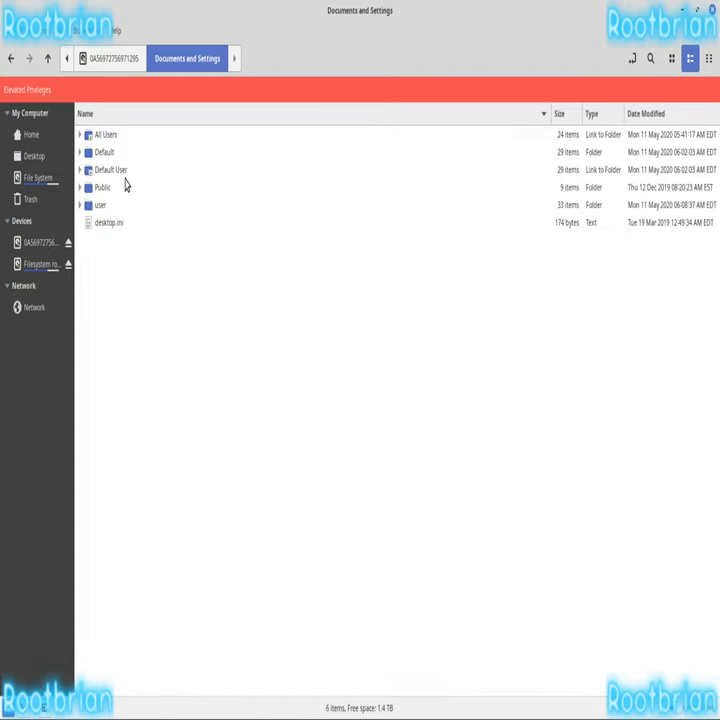
{"action": "left_click", "coordinate": [100, 204]}
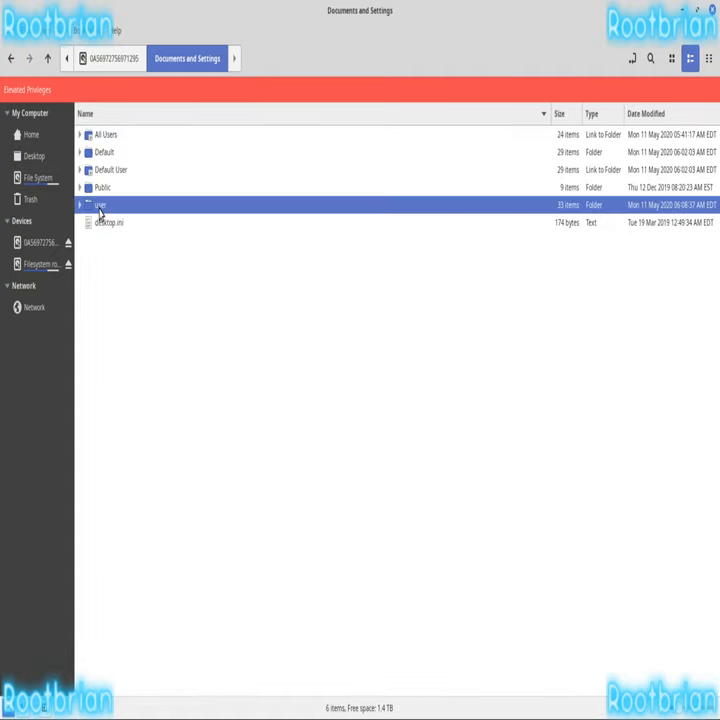
{"action": "double_click", "coordinate": [100, 204]}
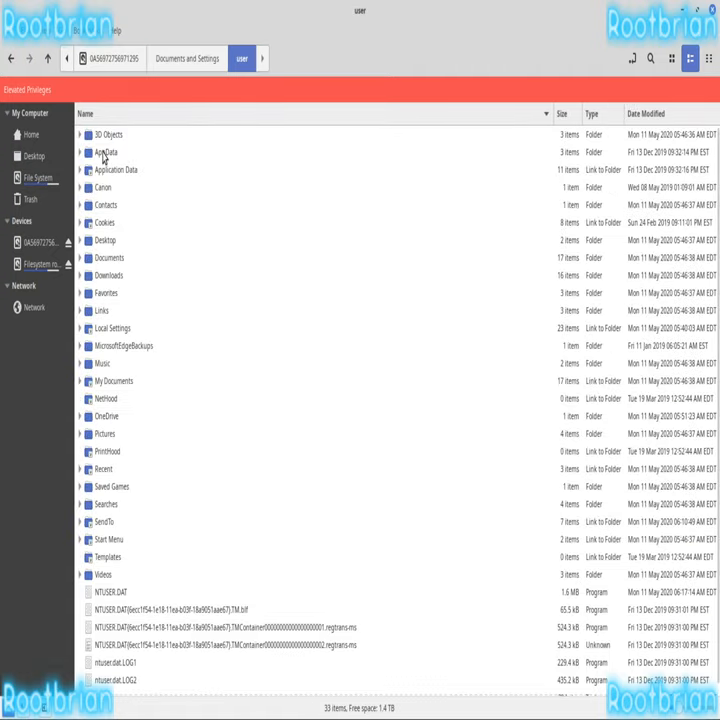
{"action": "double_click", "coordinate": [108, 168]}
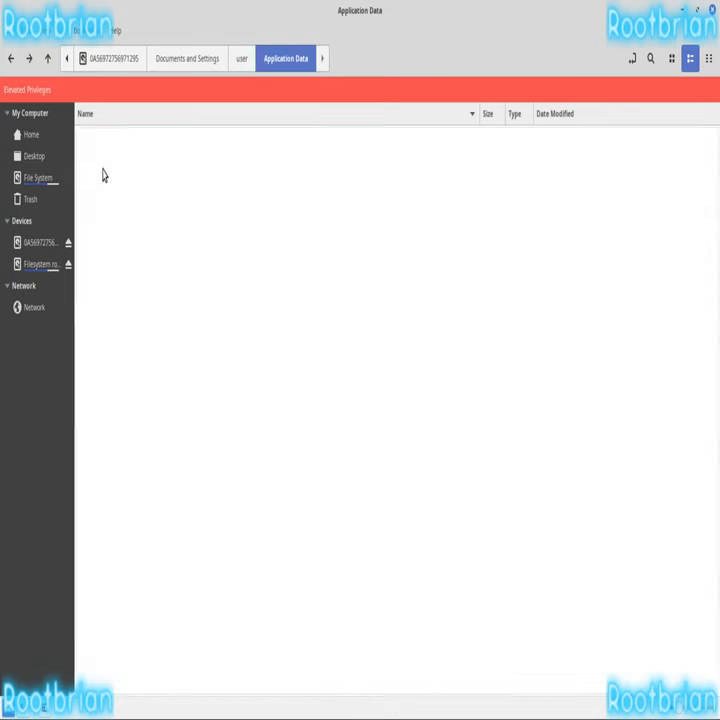
{"action": "left_click", "coordinate": [240, 58]}
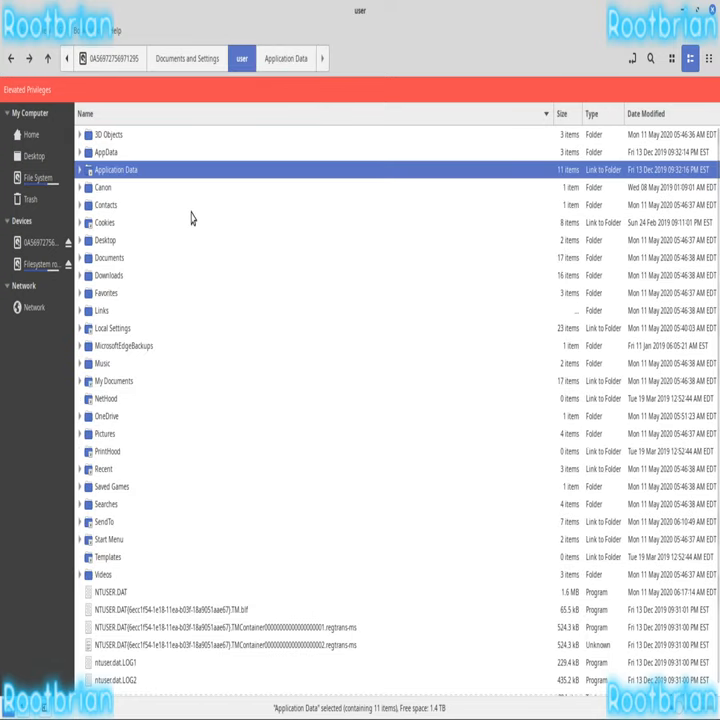
{"action": "mouse_move", "coordinate": [176, 368]}
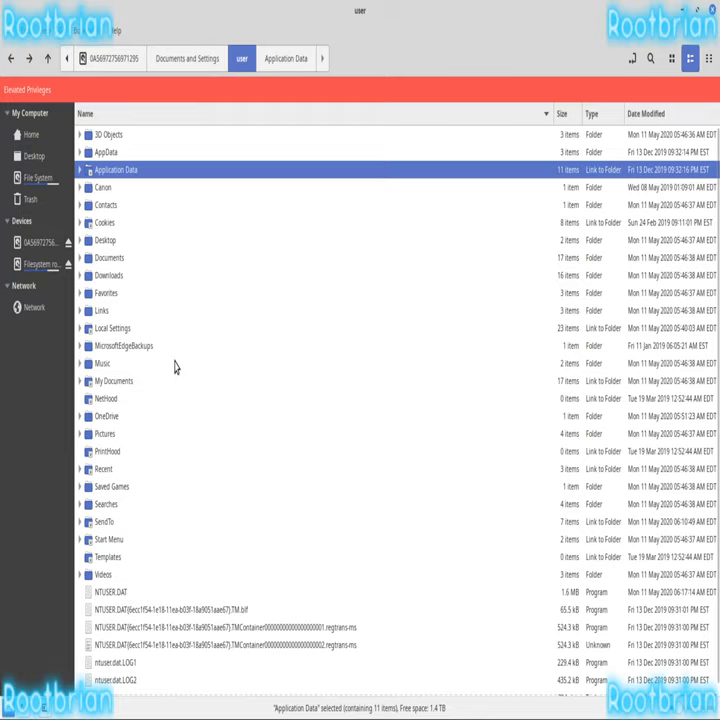
{"action": "mouse_move", "coordinate": [176, 376]}
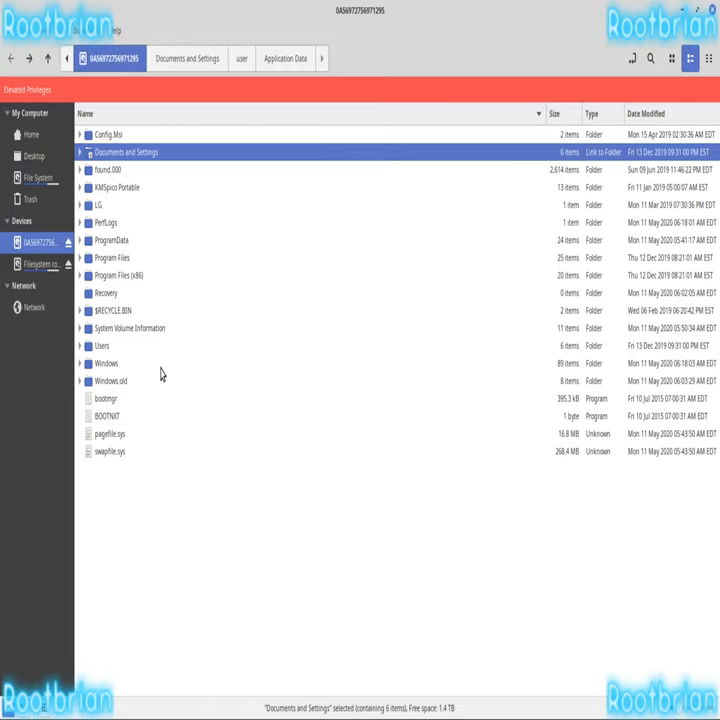
{"action": "mouse_move", "coordinate": [114, 320]}
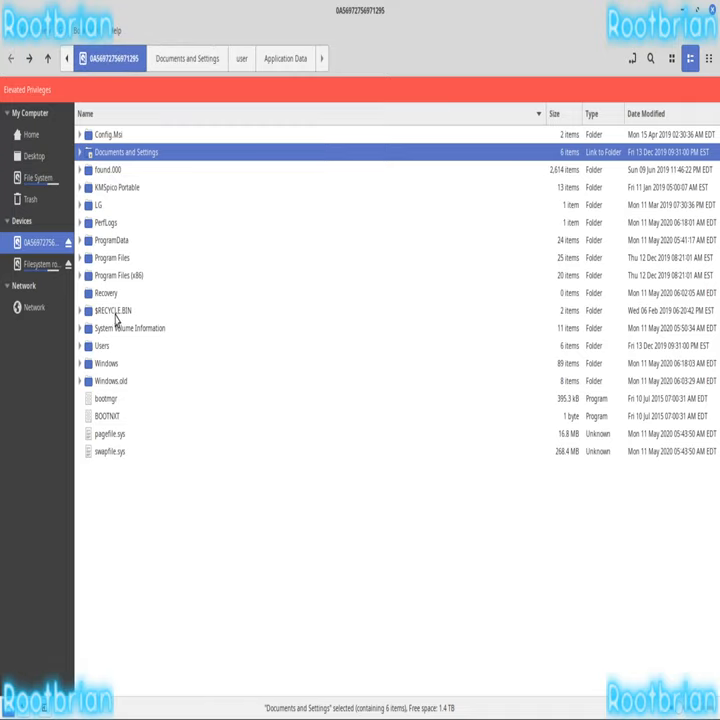
Step: Enter System Volume Information and look inside its Windows Backup folder
{"action": "left_click", "coordinate": [112, 310]}
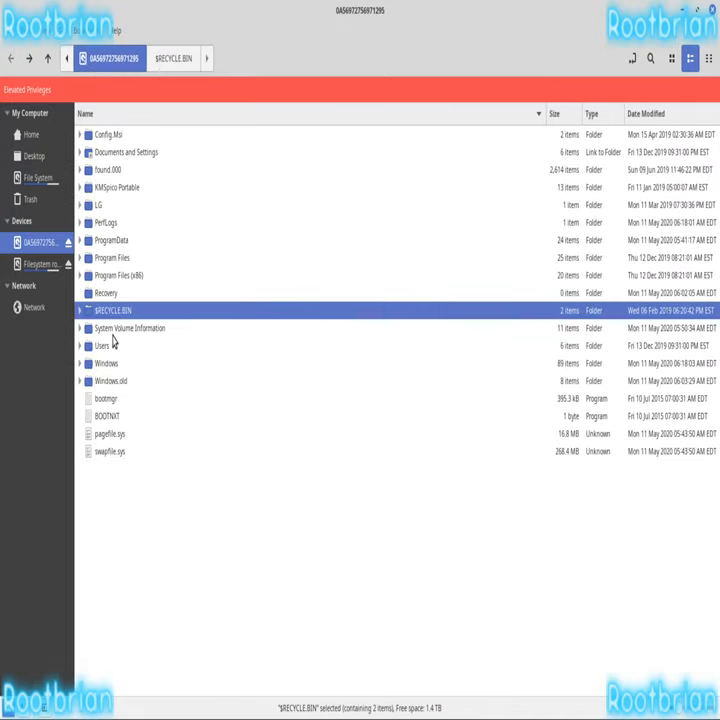
{"action": "double_click", "coordinate": [130, 328]}
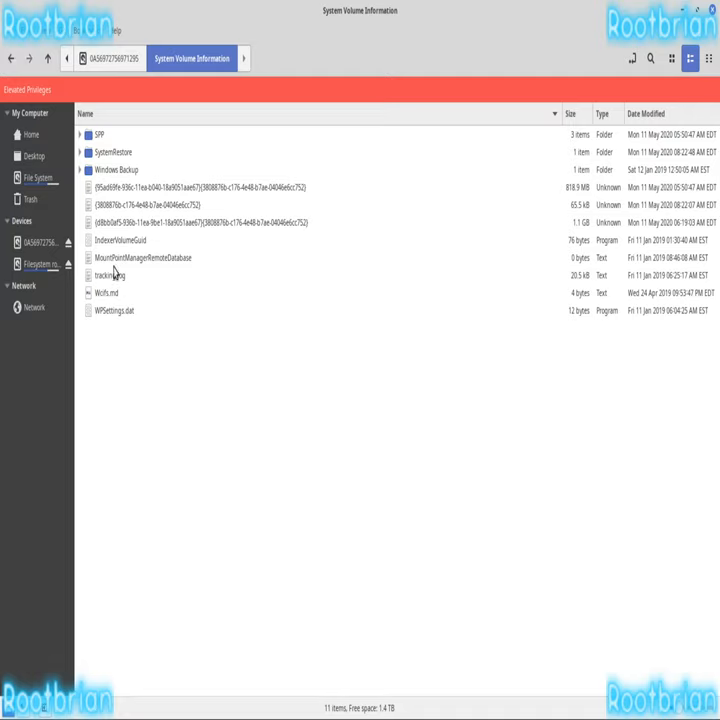
{"action": "mouse_move", "coordinate": [116, 170]}
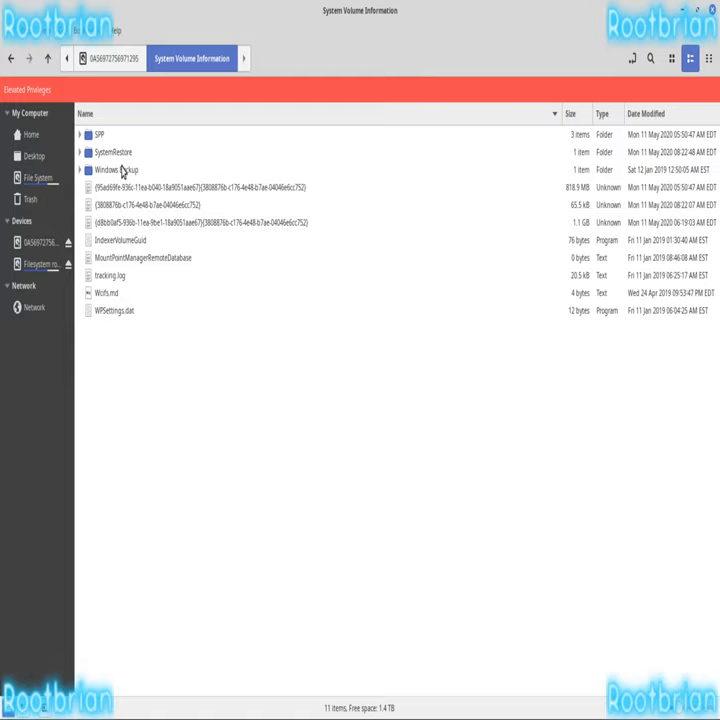
{"action": "double_click", "coordinate": [116, 168]}
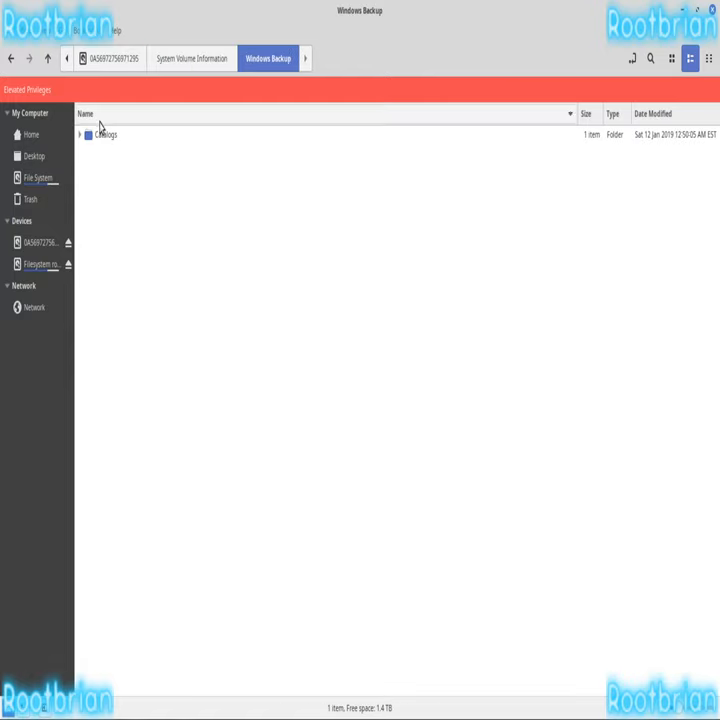
{"action": "left_click", "coordinate": [192, 58]}
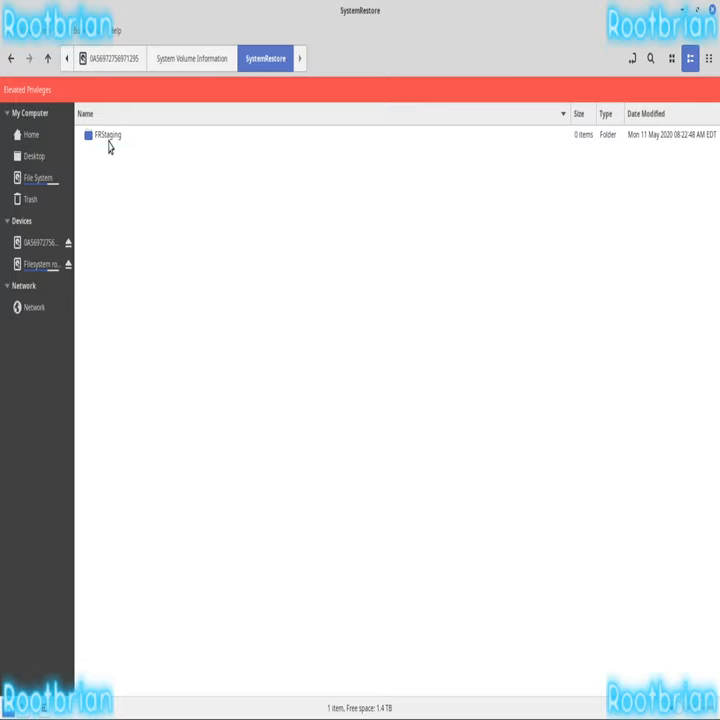
Step: Explore the FRStaging and OnlineMetadataCache subfolders, then return to the drive root
{"action": "double_click", "coordinate": [108, 136]}
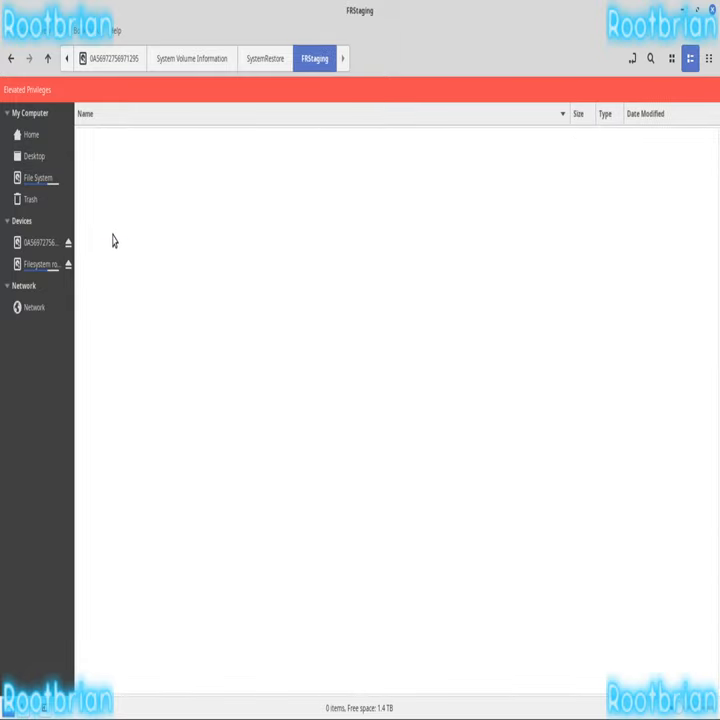
{"action": "left_click", "coordinate": [264, 58]}
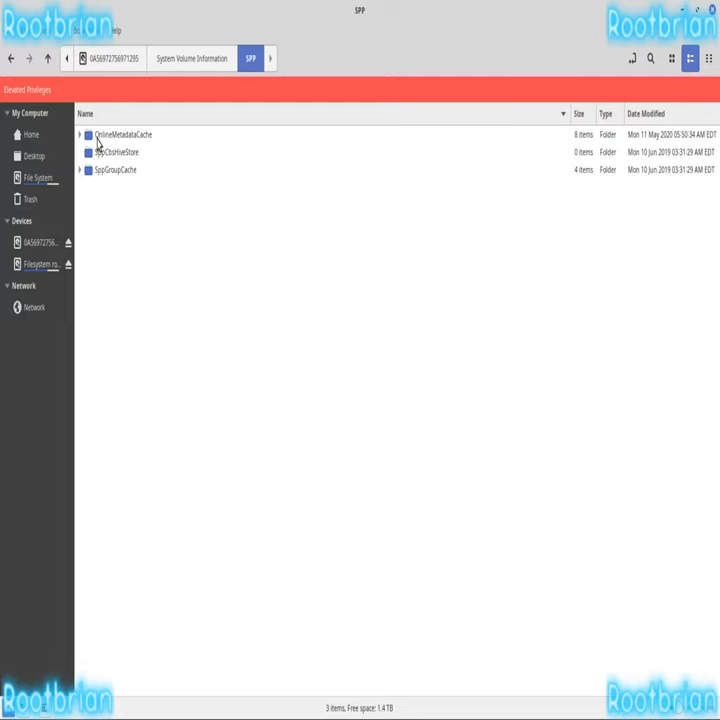
{"action": "double_click", "coordinate": [124, 134]}
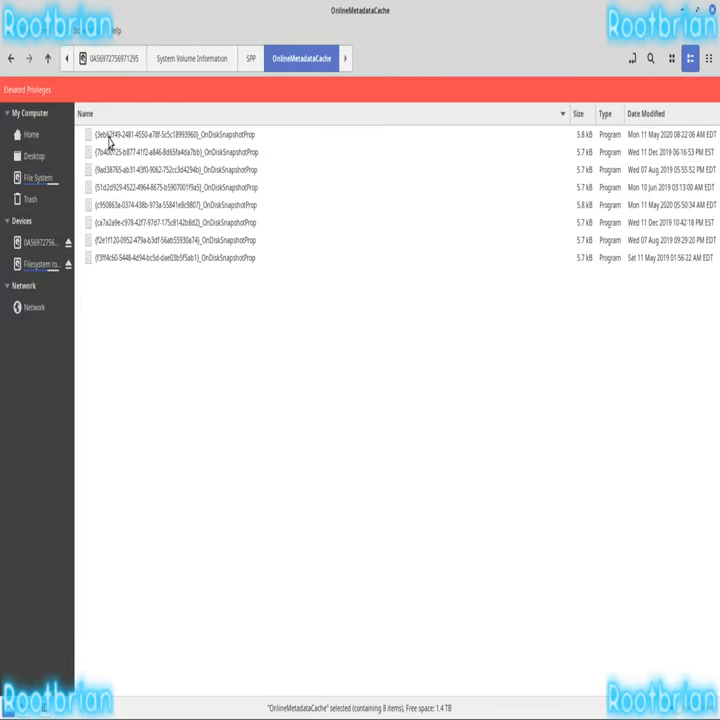
{"action": "left_click", "coordinate": [250, 58]}
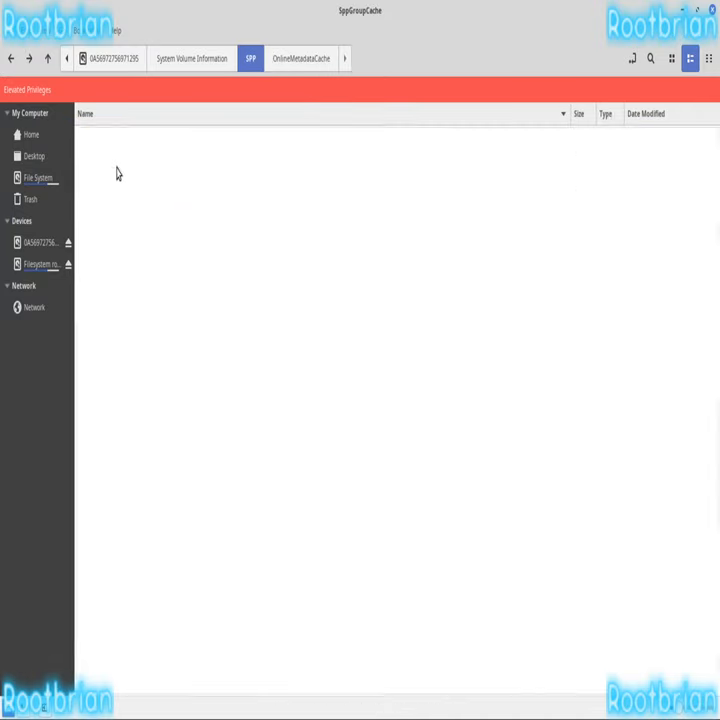
{"action": "left_click", "coordinate": [192, 58]}
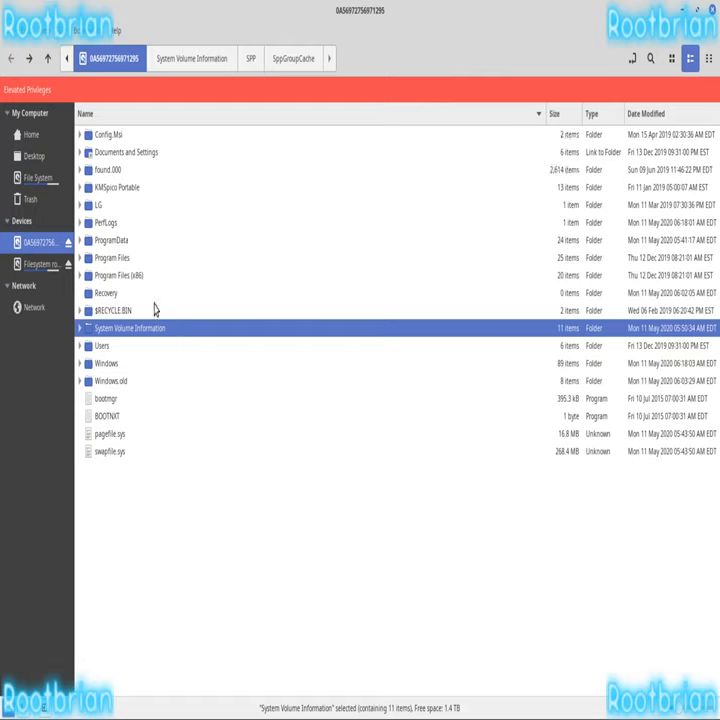
{"action": "mouse_move", "coordinate": [114, 388]}
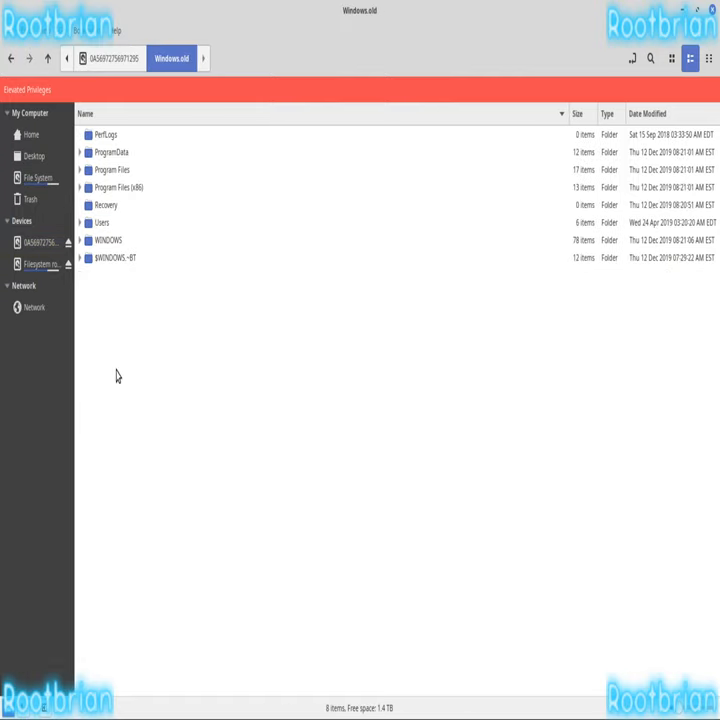
{"action": "double_click", "coordinate": [108, 240]}
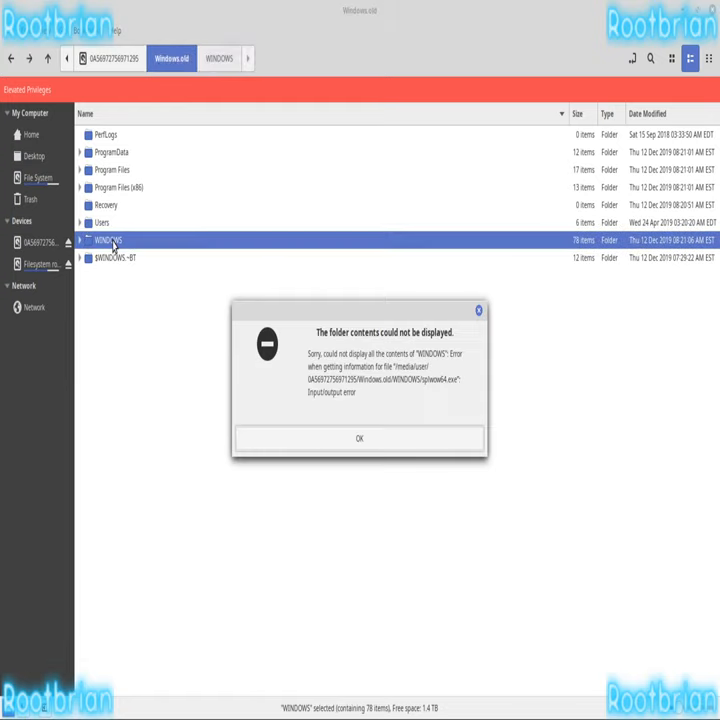
{"action": "left_click", "coordinate": [360, 438]}
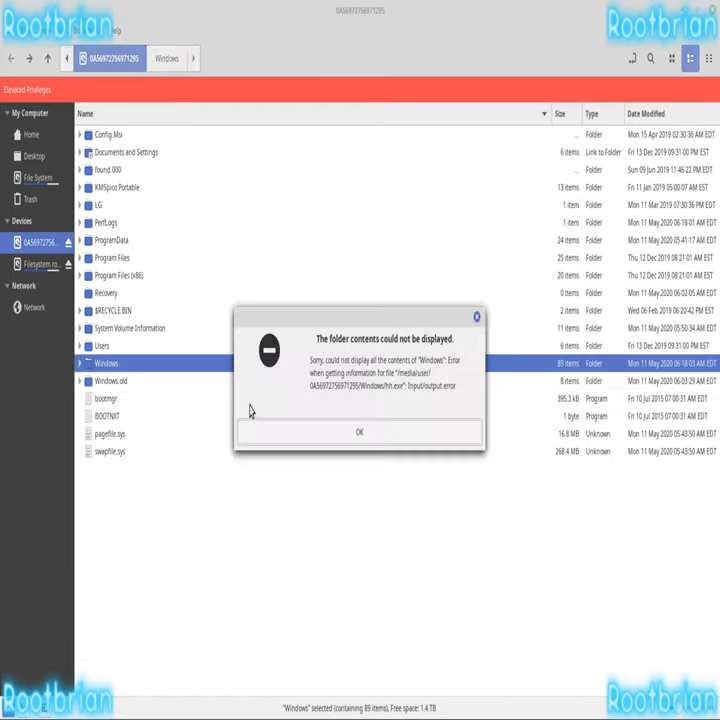
{"action": "left_click", "coordinate": [360, 432]}
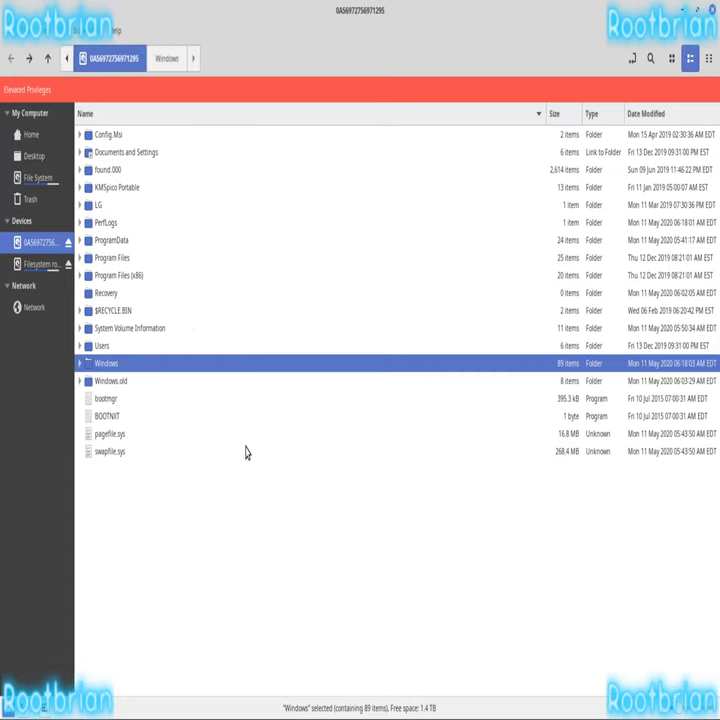
{"action": "mouse_move", "coordinate": [160, 372]}
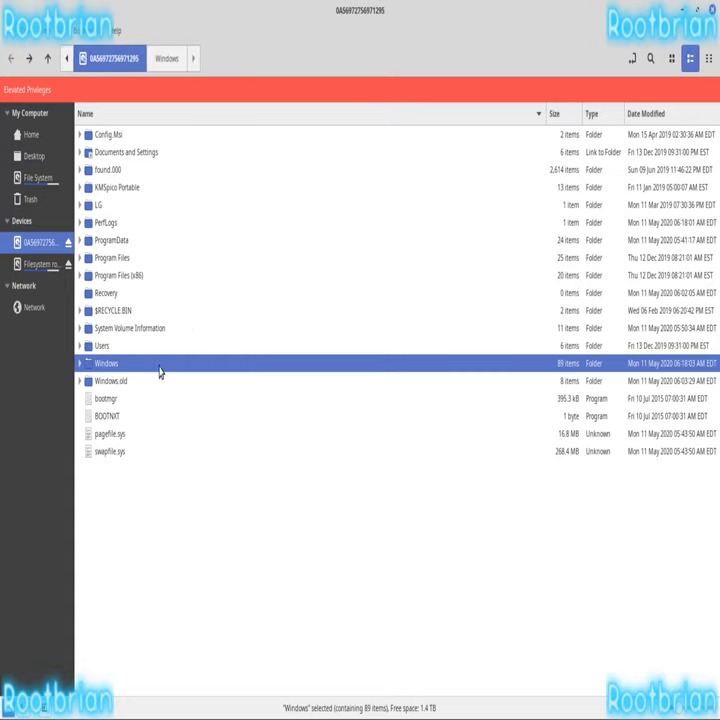
{"action": "mouse_move", "coordinate": [144, 280]}
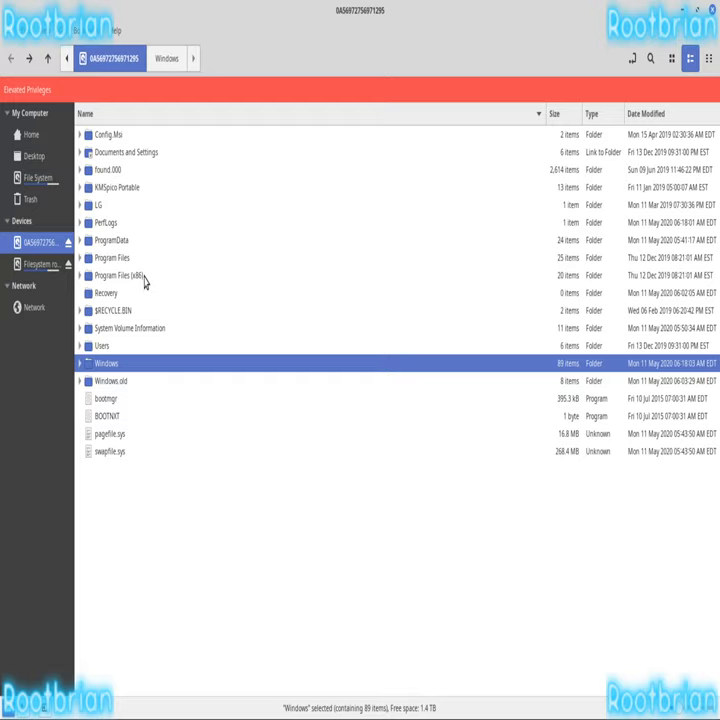
Step: Check the empty Recovery folder, then leave the drive for the Home folder
{"action": "double_click", "coordinate": [106, 292]}
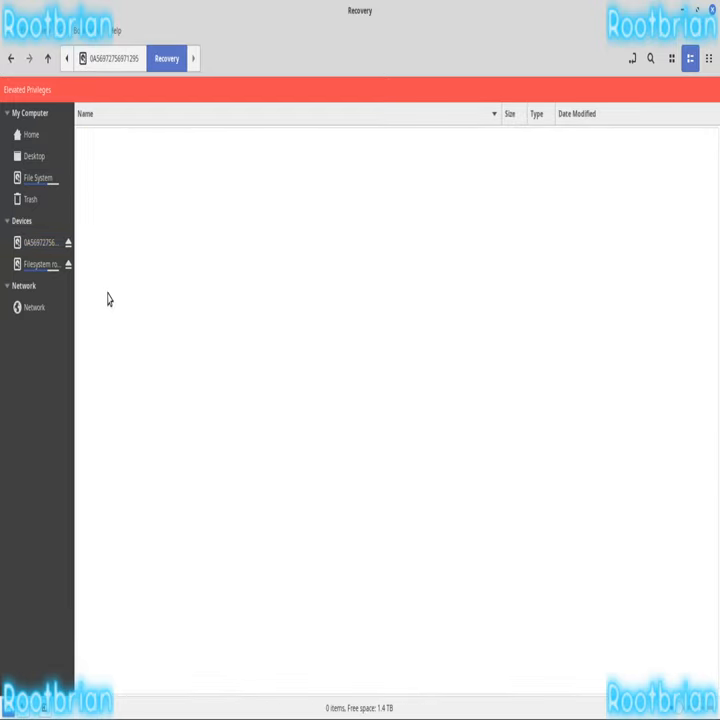
{"action": "mouse_move", "coordinate": [132, 52]}
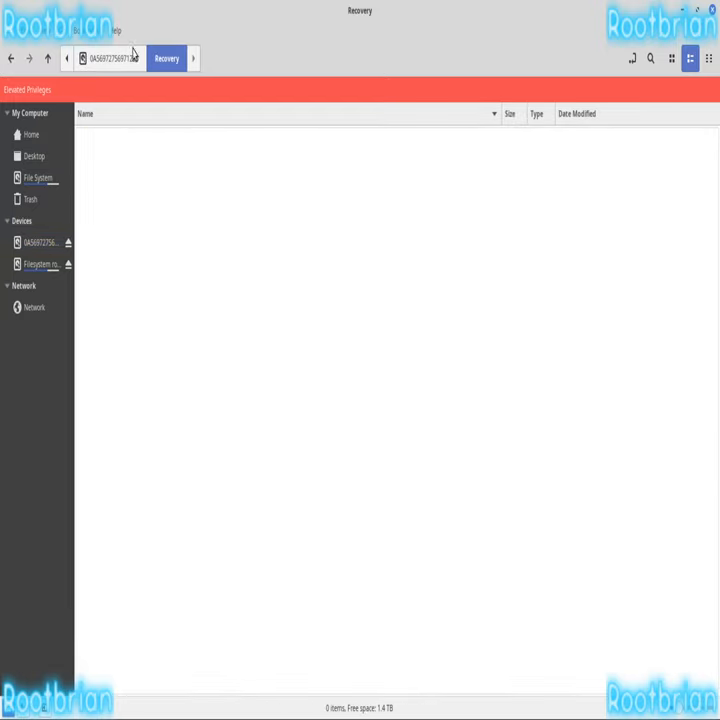
{"action": "left_click", "coordinate": [40, 242]}
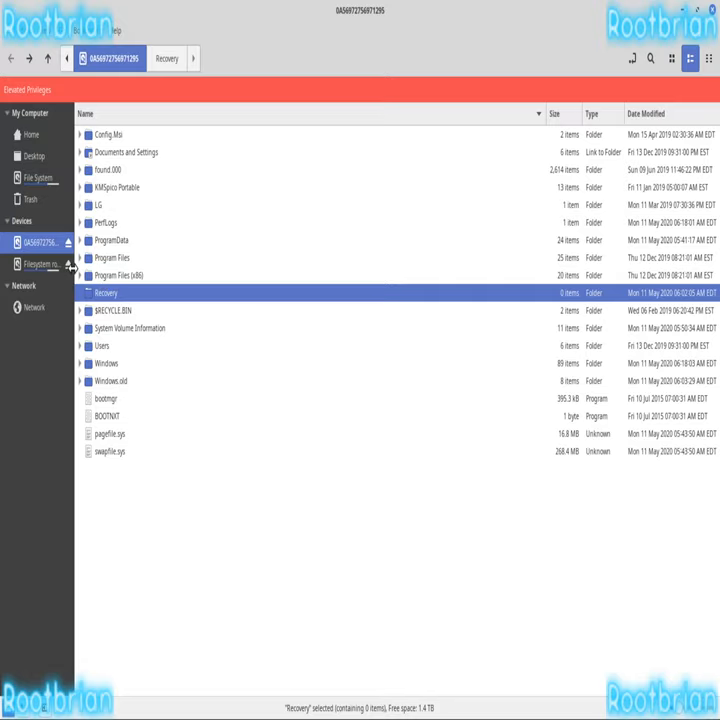
{"action": "left_click", "coordinate": [32, 134]}
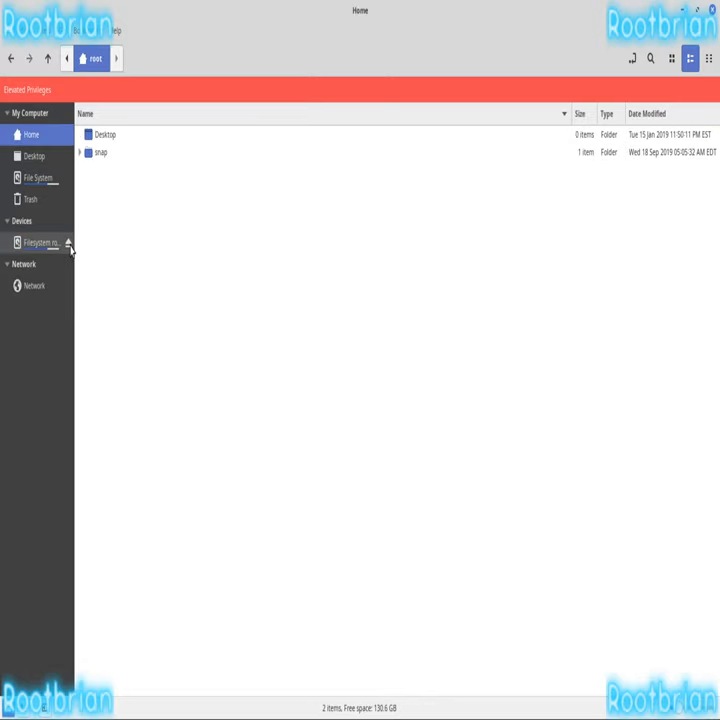